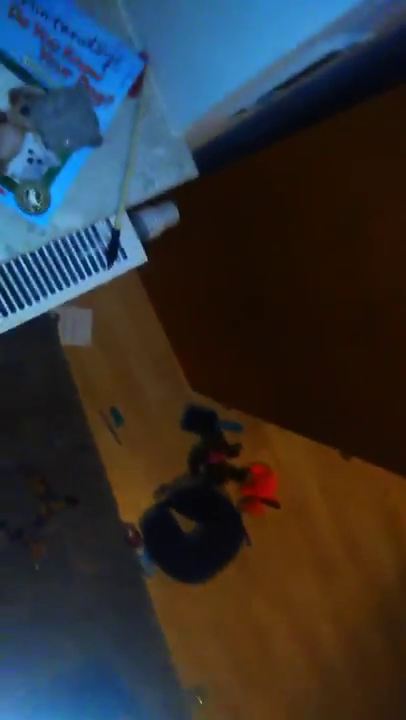
mouse_move(204, 360)
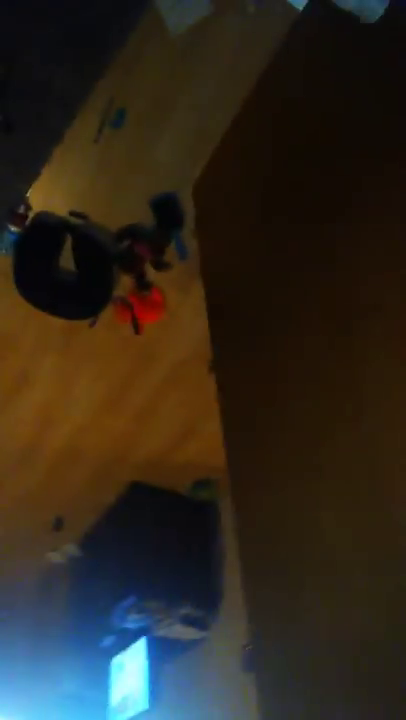